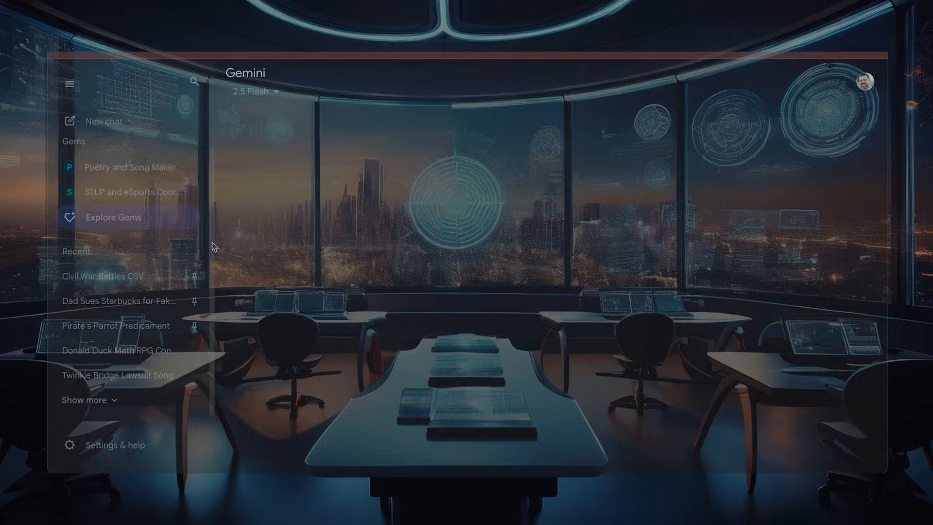
# Step: Open the Gem manager from Explore Gems in the sidebar
pyautogui.click(113, 218)
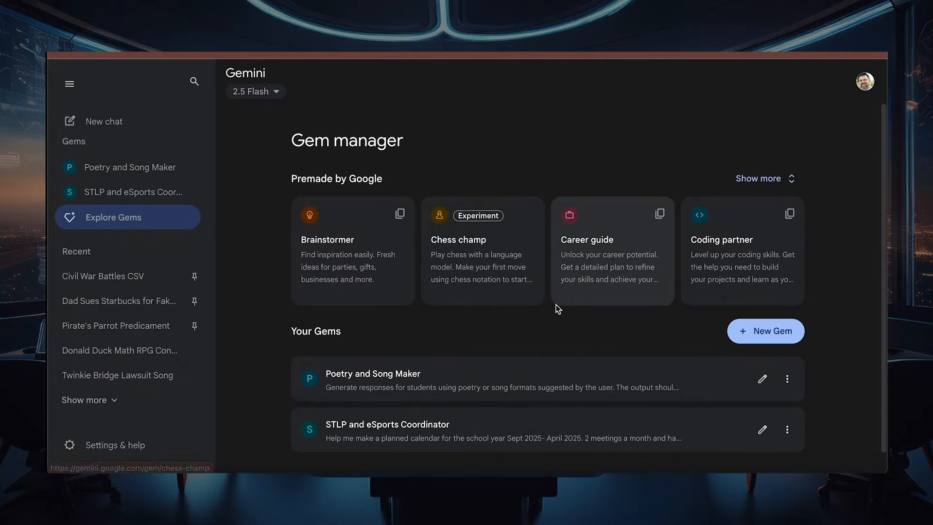
pyautogui.moveTo(638, 393)
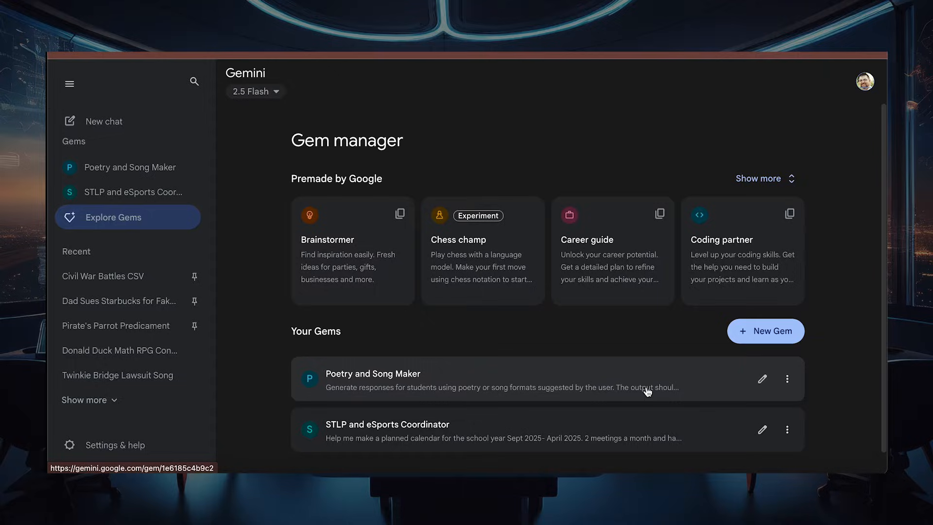
# Step: Start a new Gem named 'Help Create Google Maps' and begin its CSV-file instructions
pyautogui.click(766, 331)
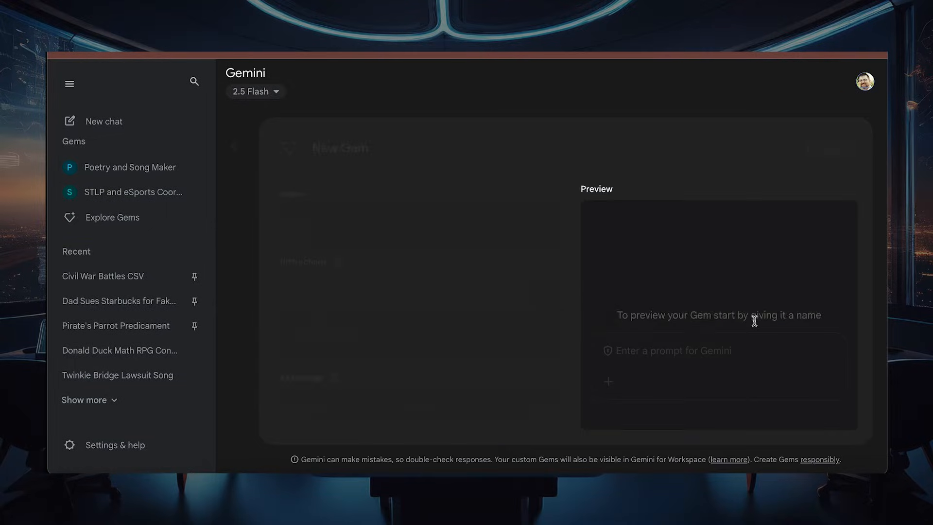
pyautogui.write('Help')
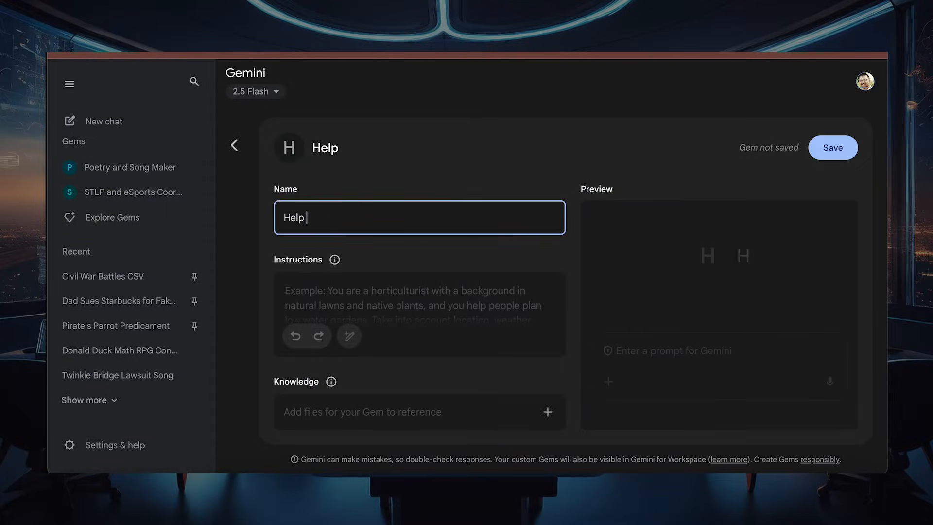
pyautogui.write('Create Google Maps')
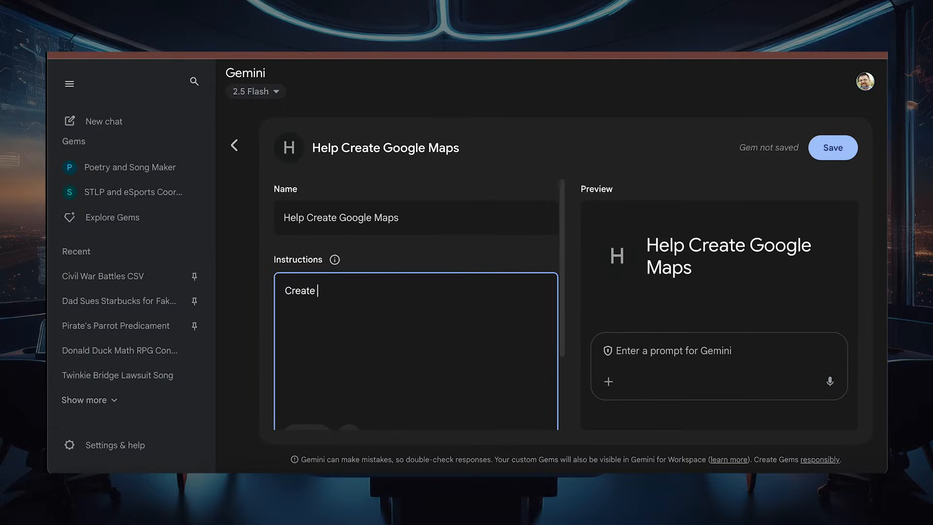
pyautogui.write('a CSV')
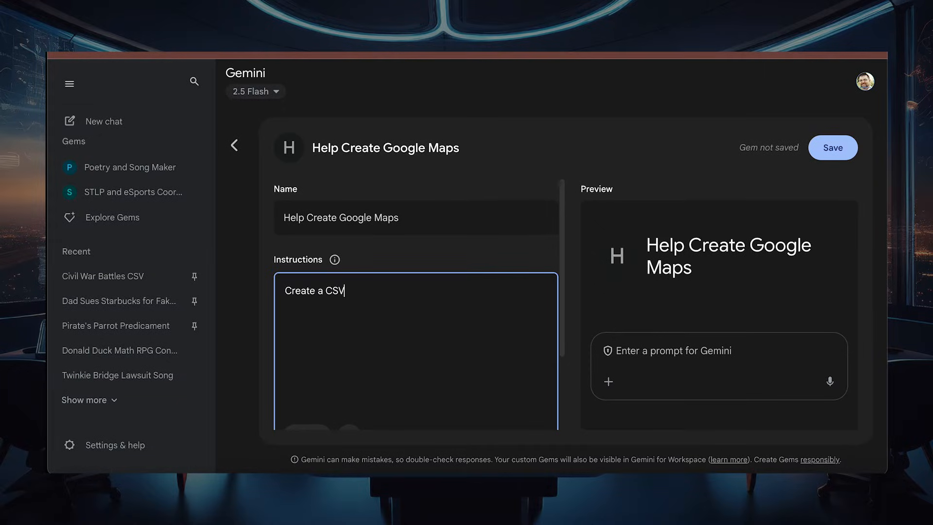
pyautogui.write('file')
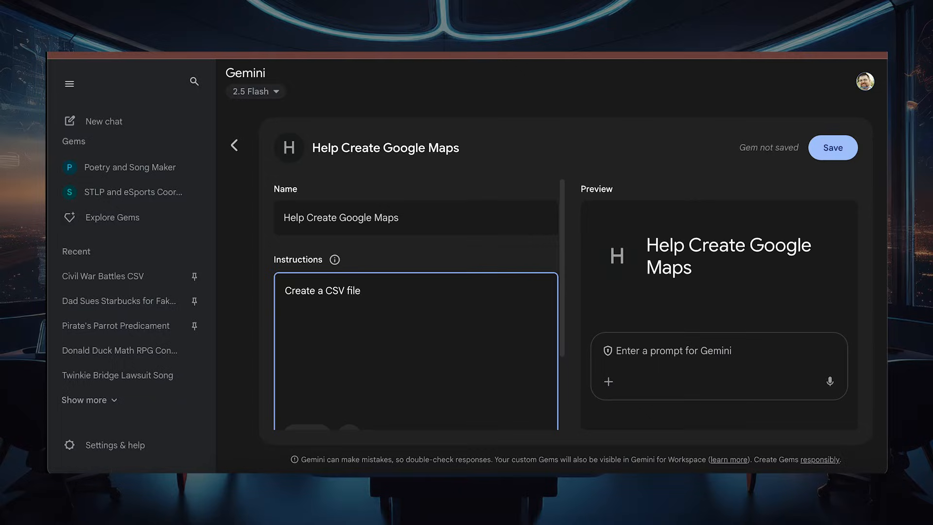
pyautogui.write('to be used by')
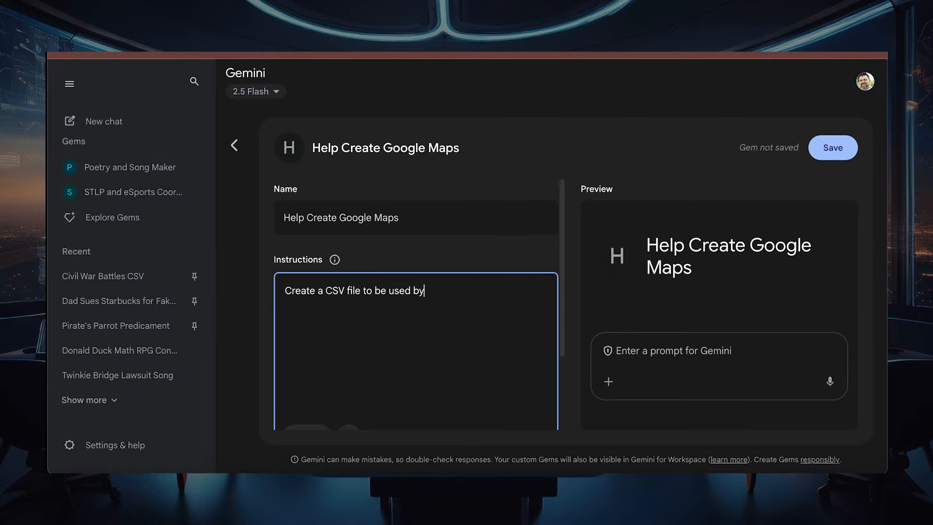
# Step: Finish the instructions: create a Google Map CSV to make a special map for classroom usage
pyautogui.write('Google Maps to crea')
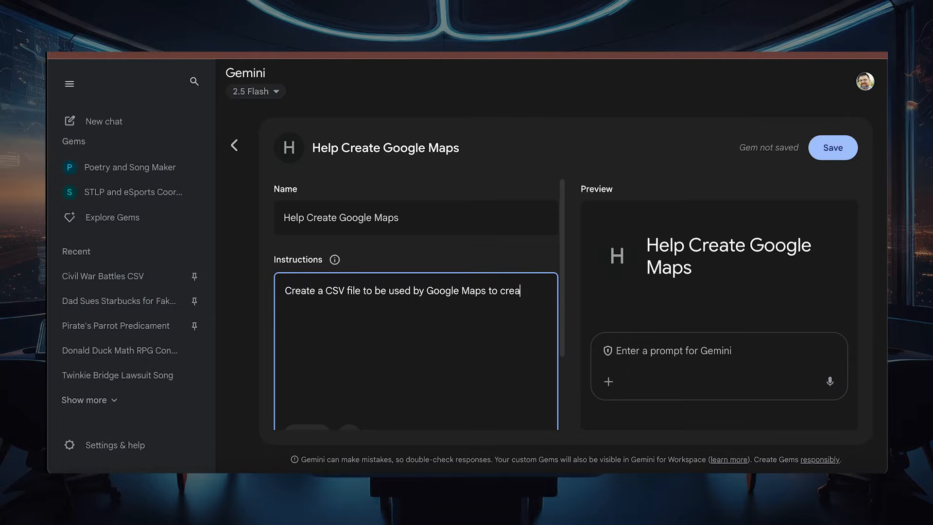
pyautogui.write('te')
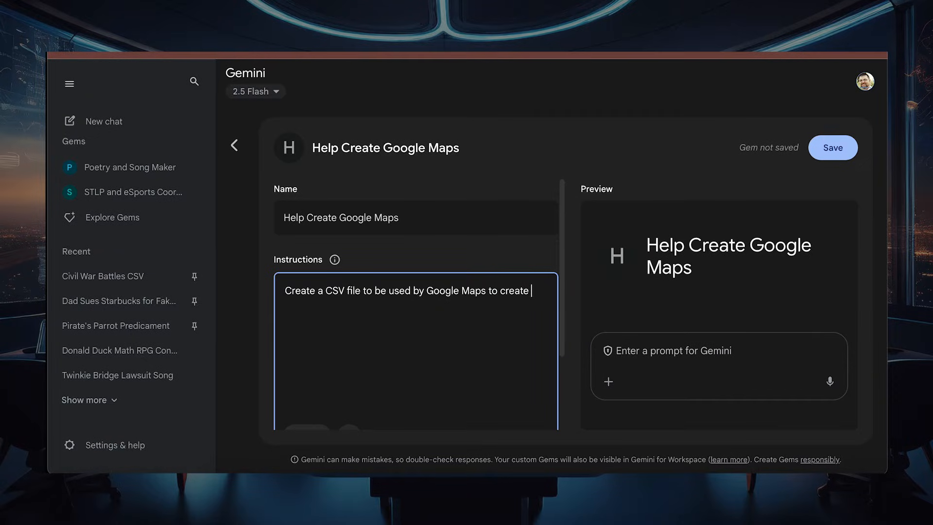
pyautogui.write('a special')
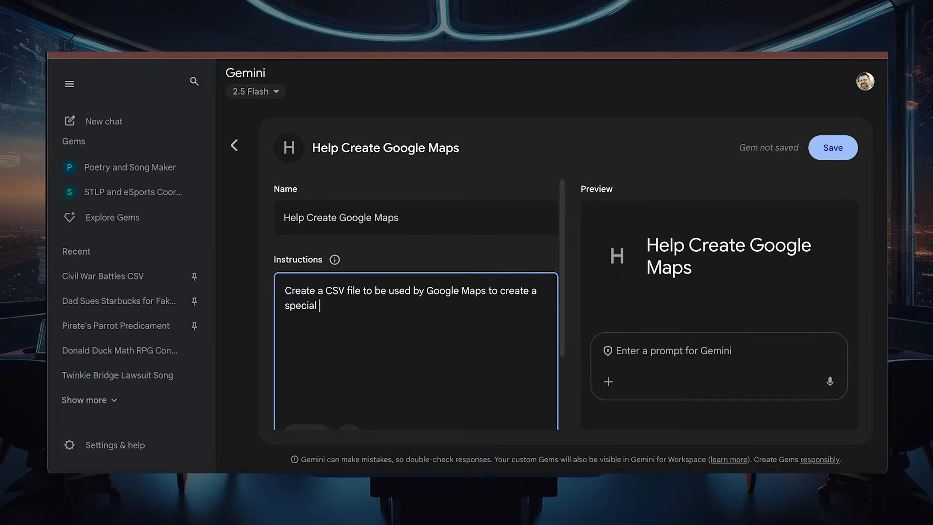
pyautogui.write('map for c')
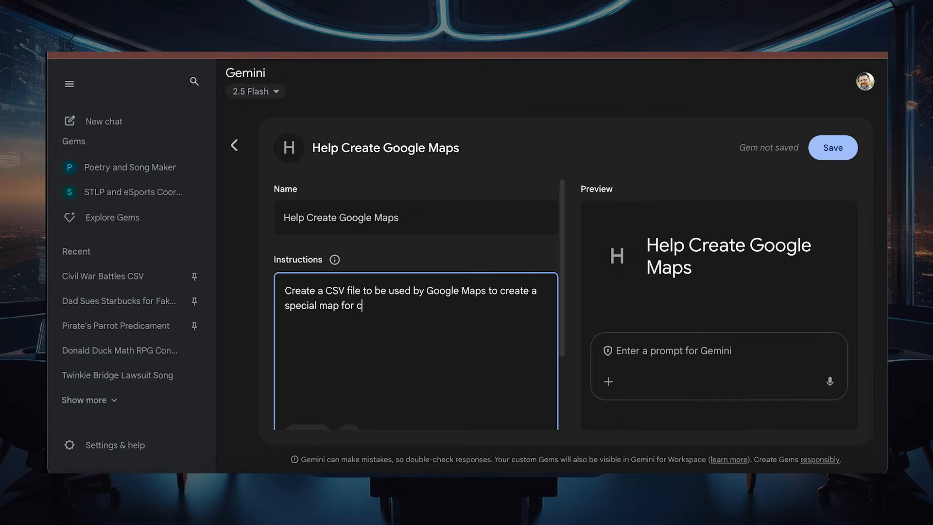
pyautogui.write('lassroom')
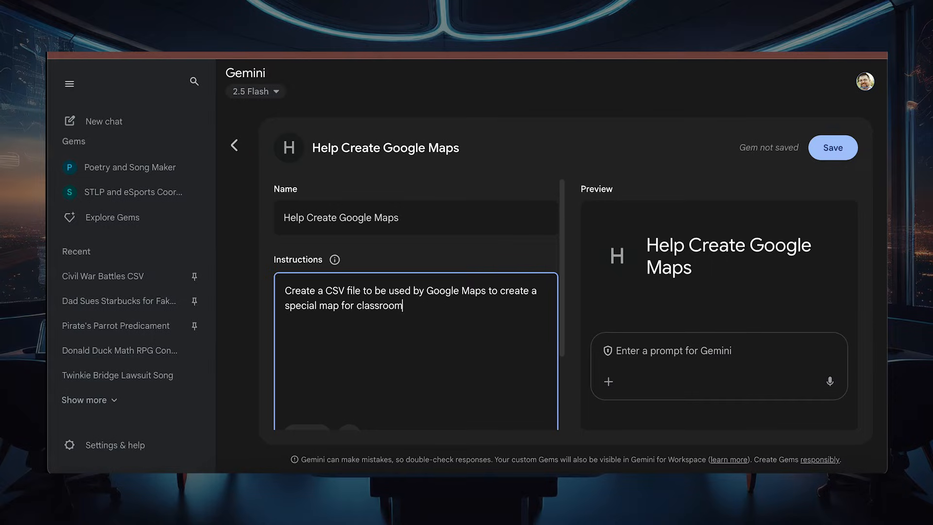
pyautogui.write('usage.')
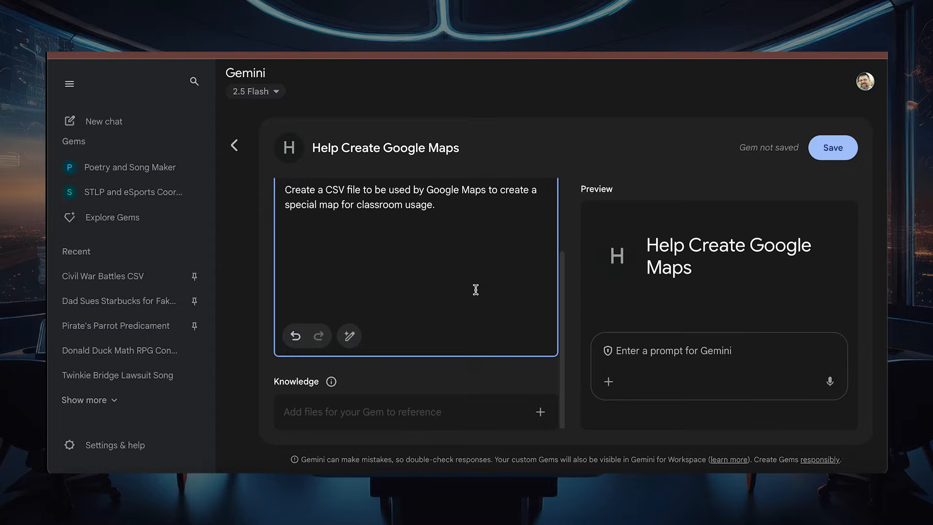
pyautogui.moveTo(541, 413)
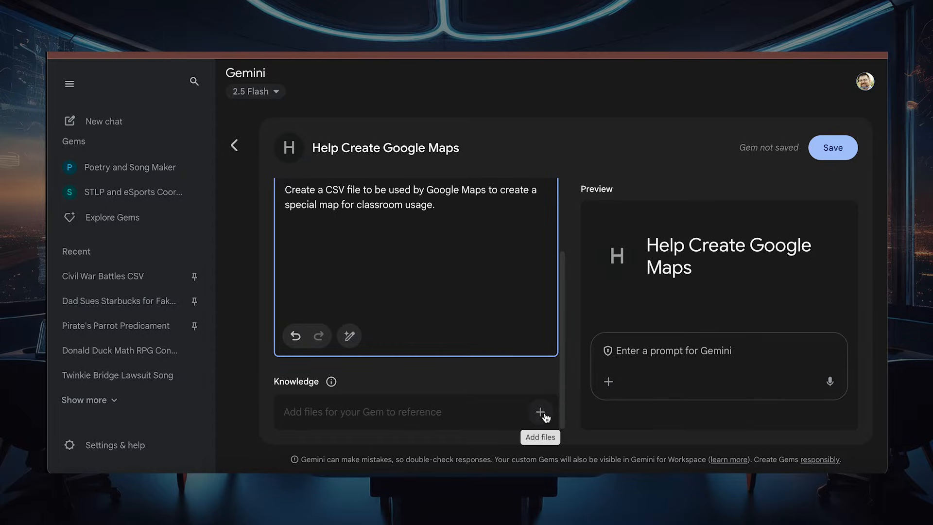
# Step: Save the 'Help Create Google Maps' Gem and start a chat with it
pyautogui.click(833, 148)
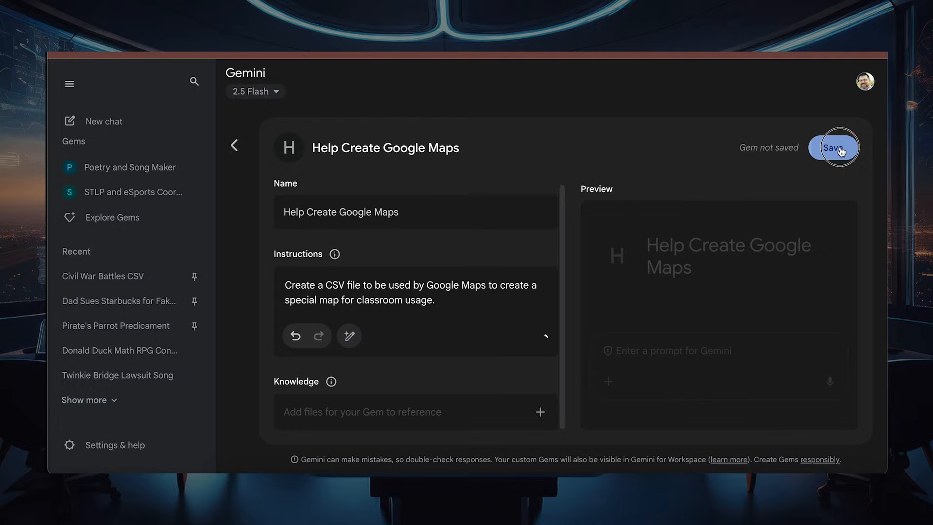
pyautogui.click(834, 148)
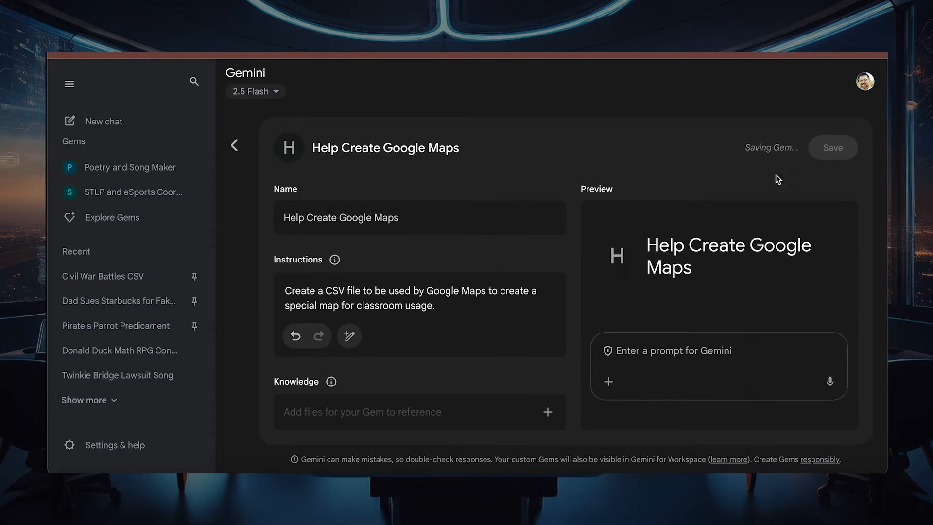
pyautogui.click(833, 148)
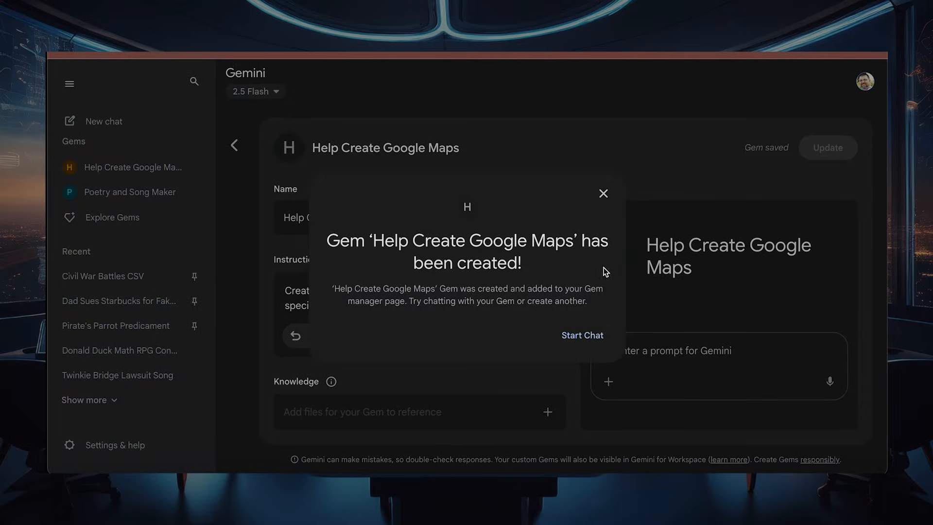
pyautogui.click(582, 334)
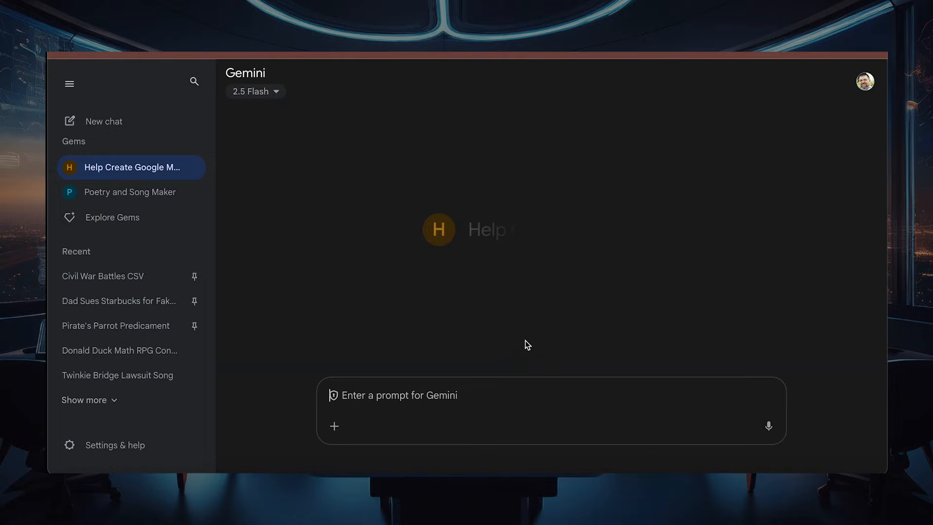
# Step: Ask the Gem to 'generate a csv file for the 15 most visited State Parks in KY.'
pyautogui.write('generate a')
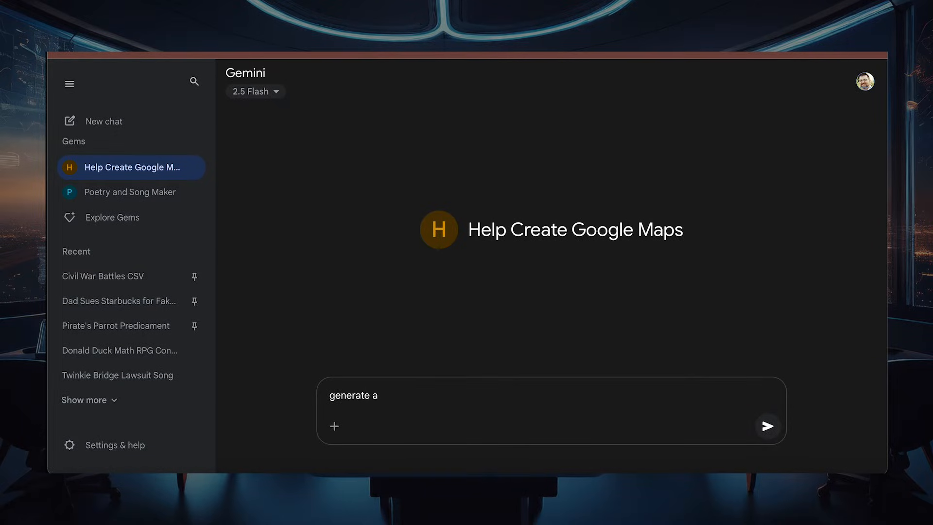
pyautogui.write('csv file for the 1')
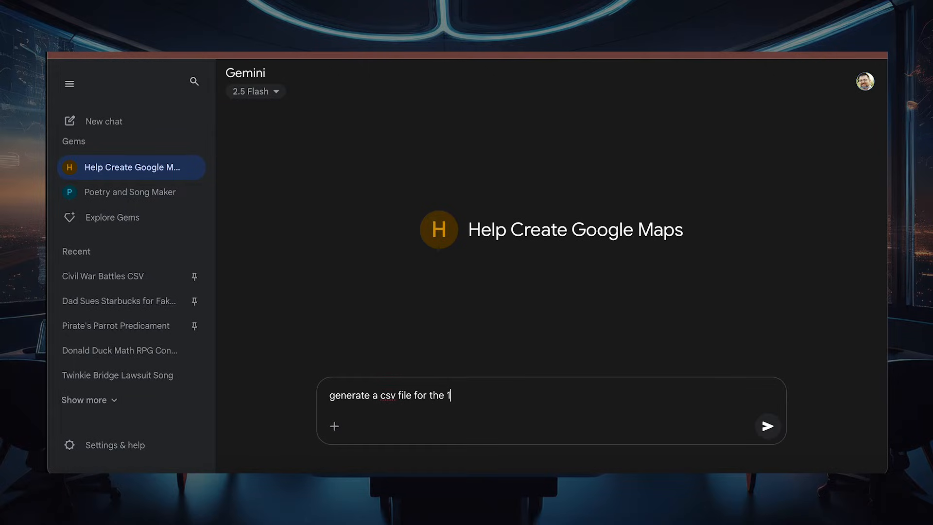
pyautogui.write('5 most visited Sta')
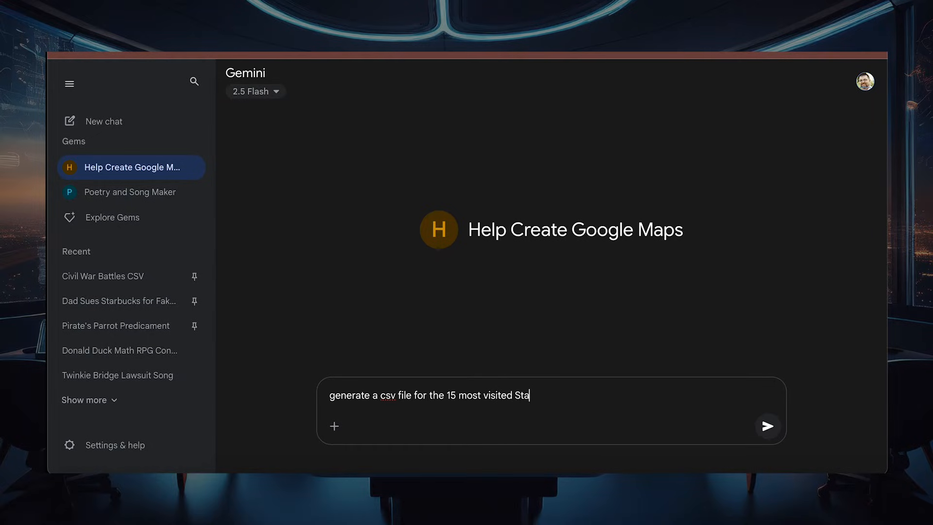
pyautogui.write('te Parks in KY')
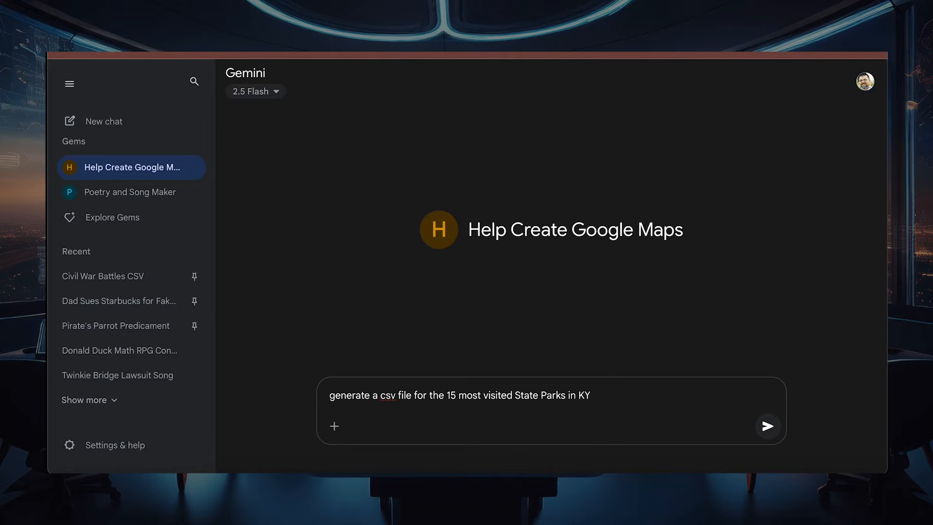
pyautogui.write('.')
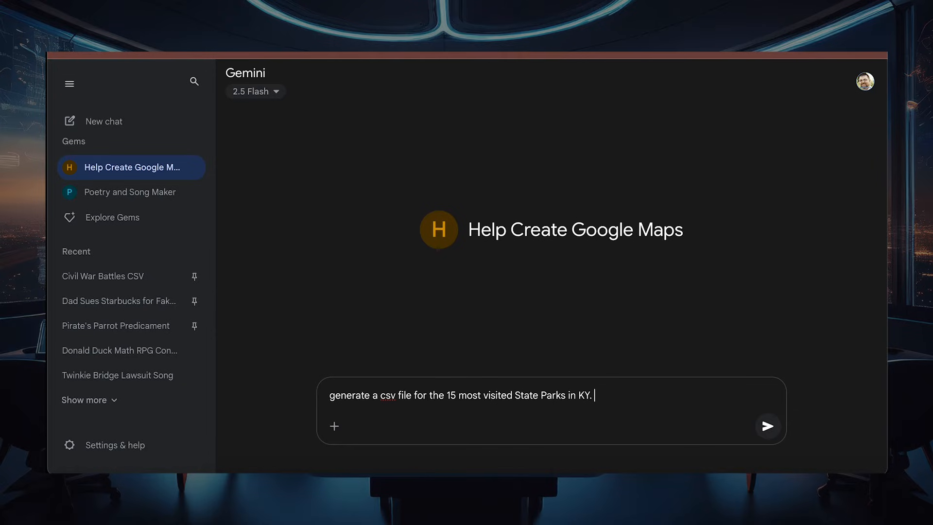
pyautogui.click(768, 427)
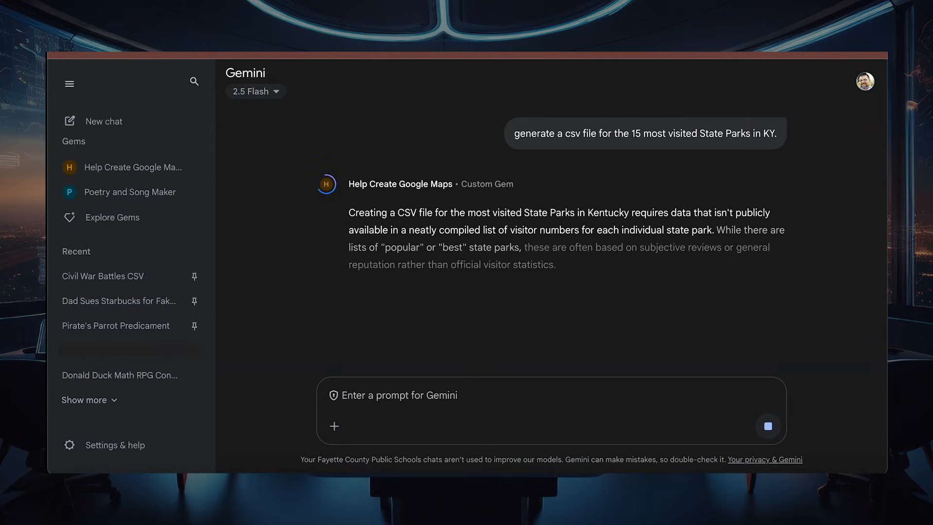
pyautogui.scroll(-3)
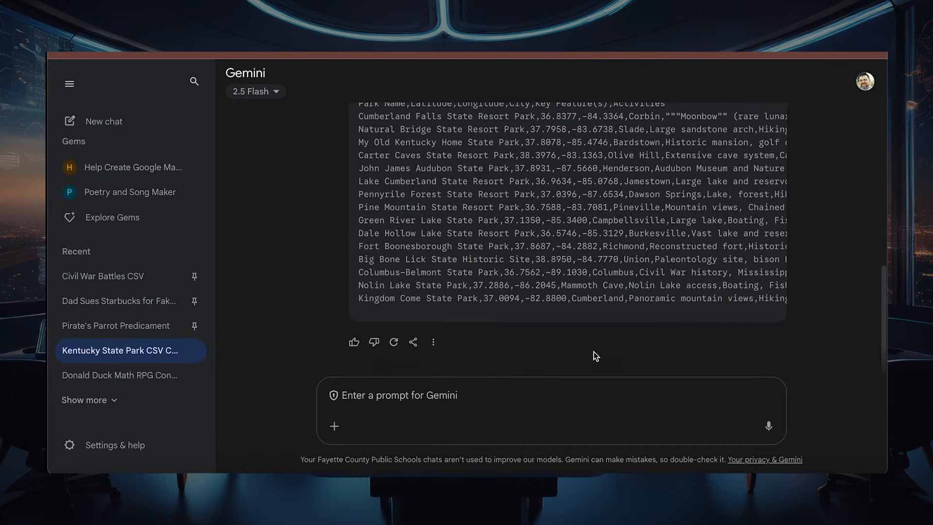
# Step: Ask for a CSV of US Army Corps of Engineers places in KY that also have parks
pyautogui.write('cou')
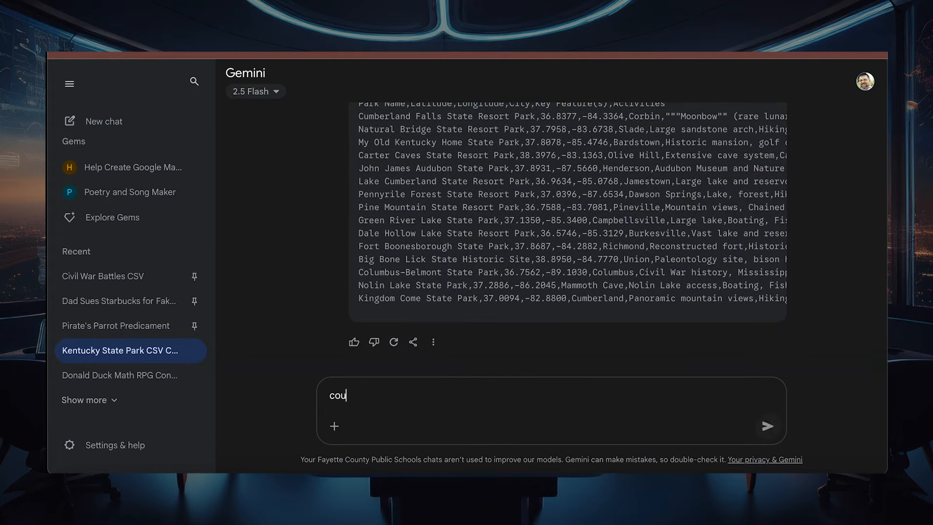
pyautogui.write('could you create a csv file of the different US Army Corp')
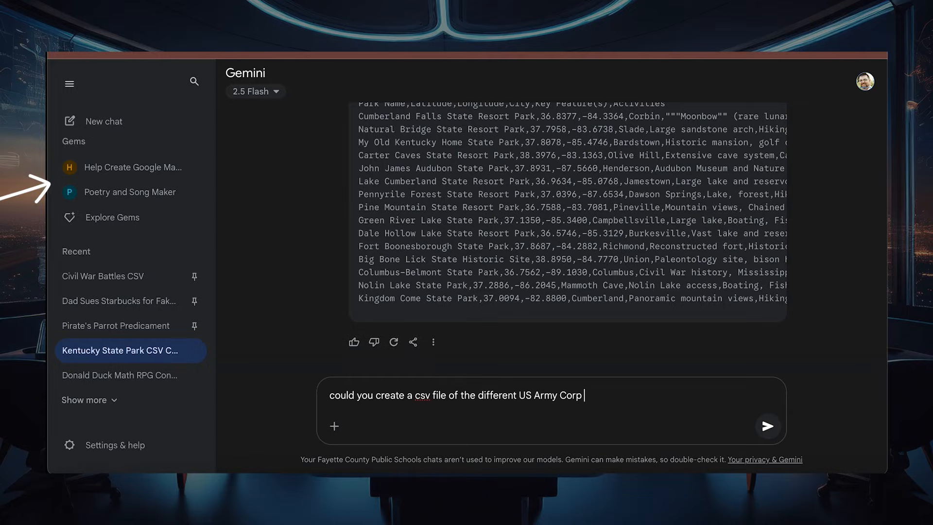
pyautogui.write('of Engineers')
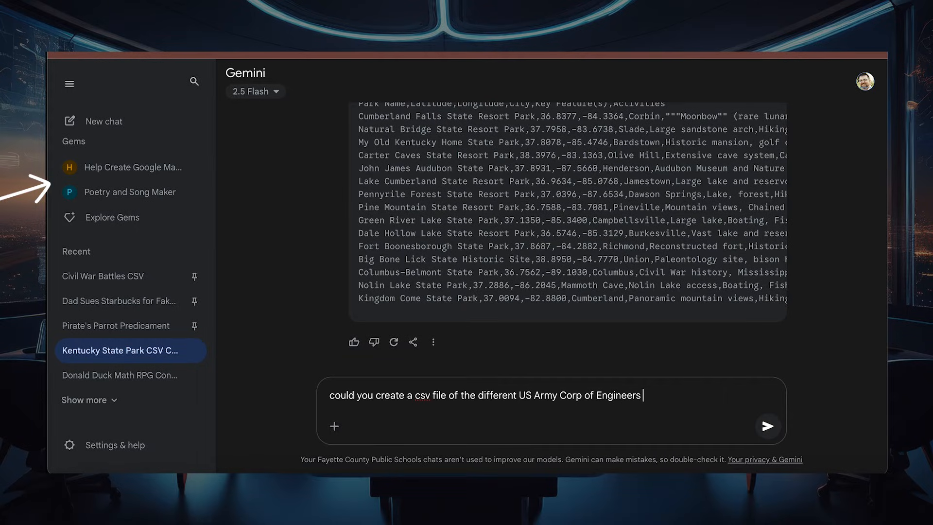
pyautogui.write('places in')
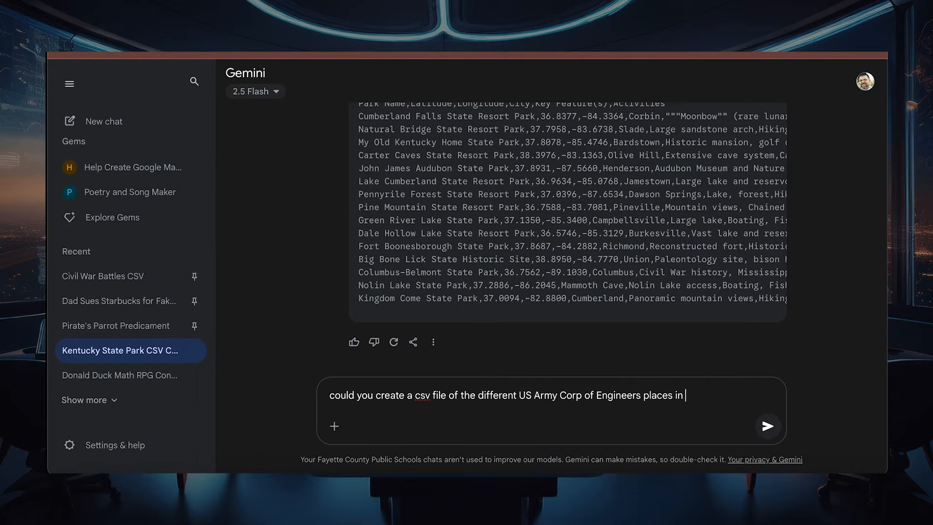
pyautogui.write('KY that also have state or national parks available to visis')
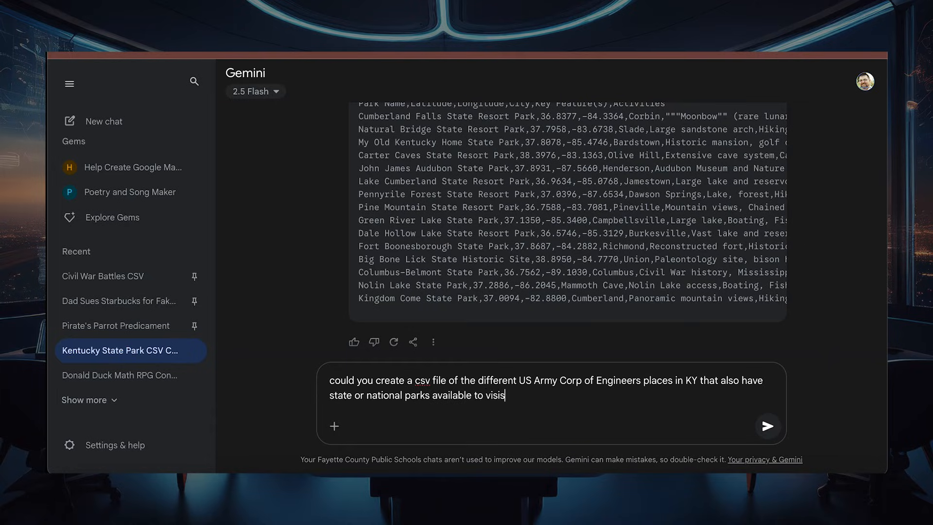
pyautogui.click(768, 426)
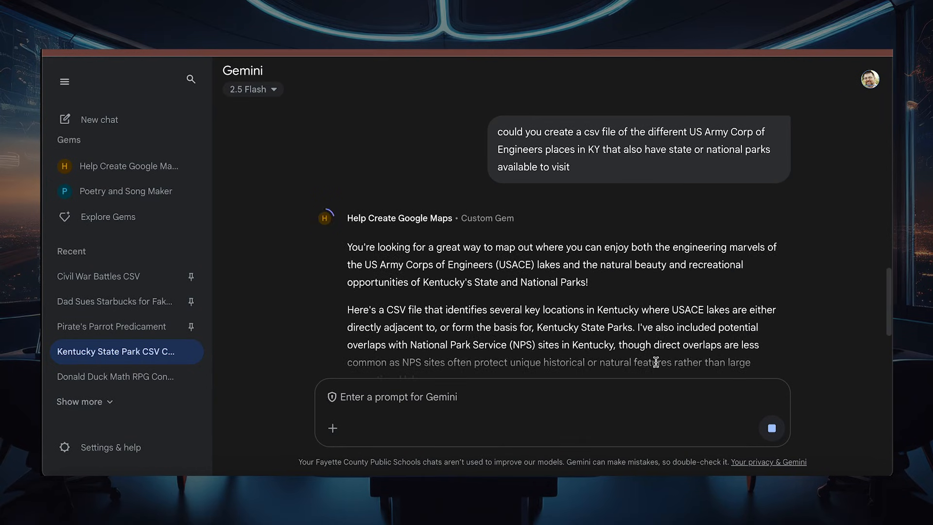
# Step: Scroll through the response to the USACE lake and state park CSV code snippet
pyautogui.scroll(-3)
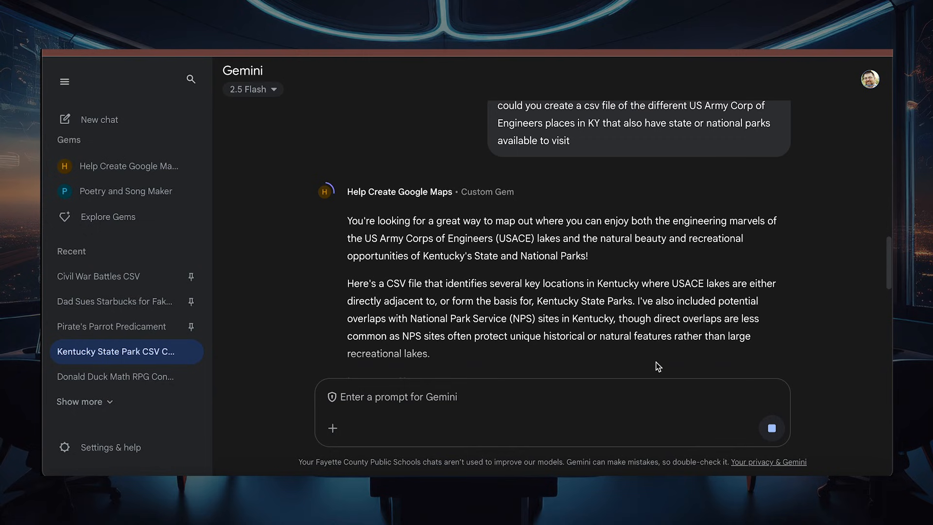
pyautogui.scroll(-3)
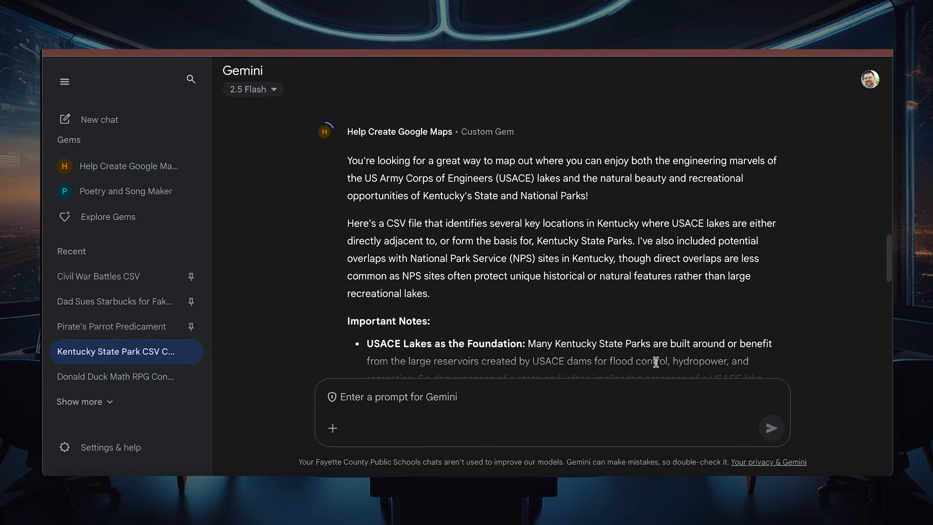
pyautogui.scroll(-3)
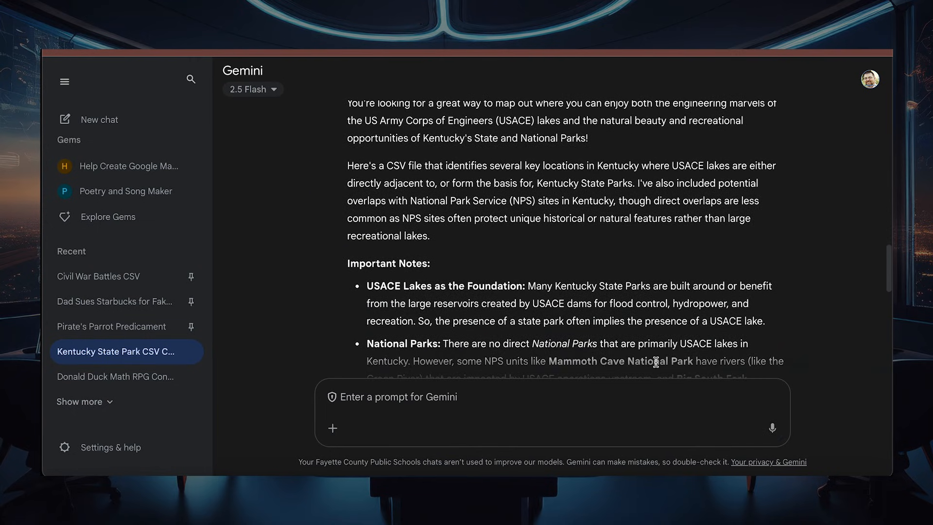
pyautogui.scroll(-3)
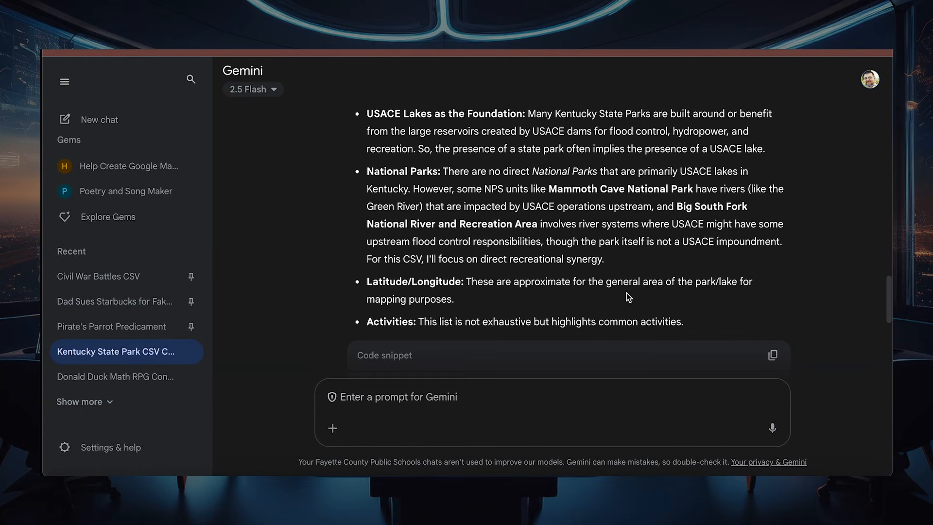
pyautogui.scroll(-3)
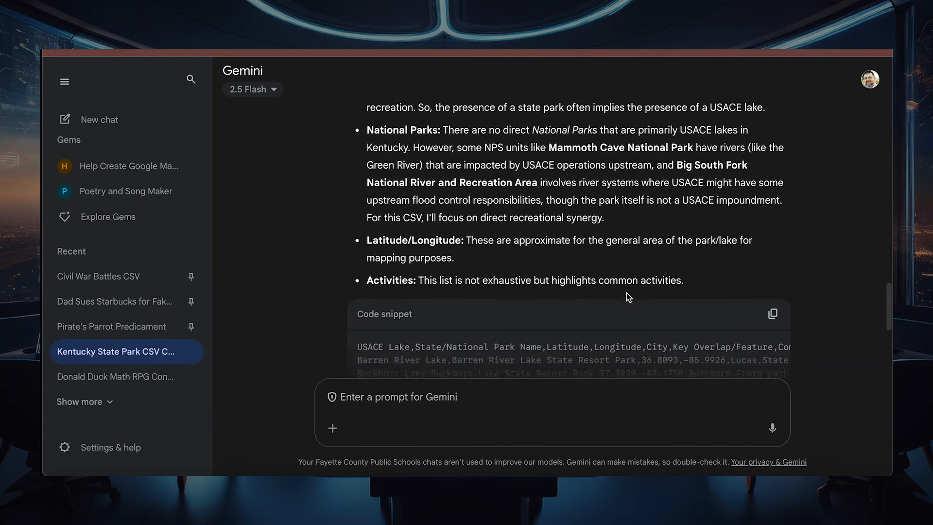
pyautogui.scroll(-3)
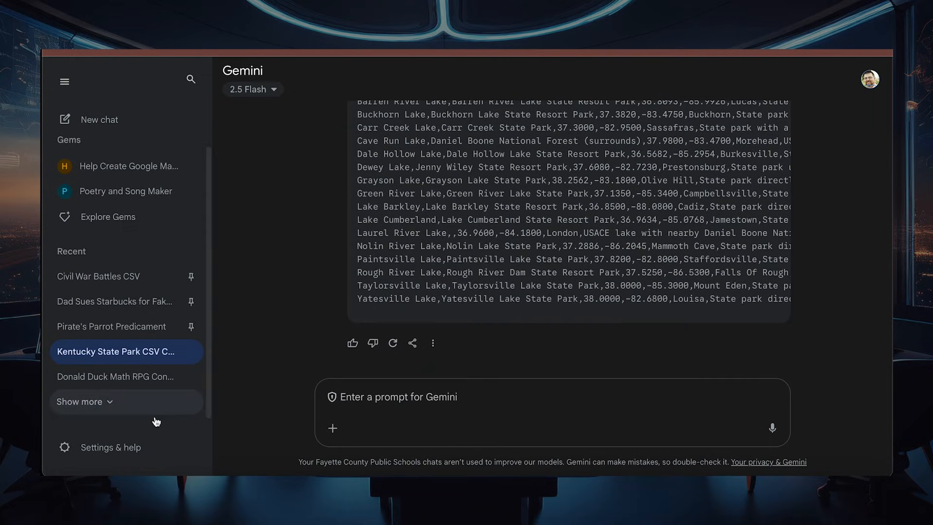
pyautogui.moveTo(104, 404)
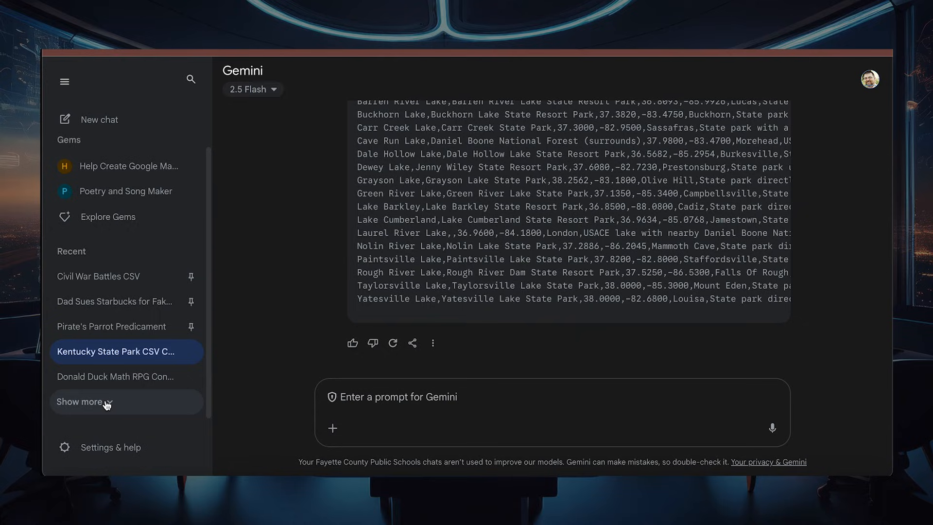
# Step: Open the 'Civil War Battles CSV' chat and review its EF4/EF5 tornado CSV response
pyautogui.click(99, 276)
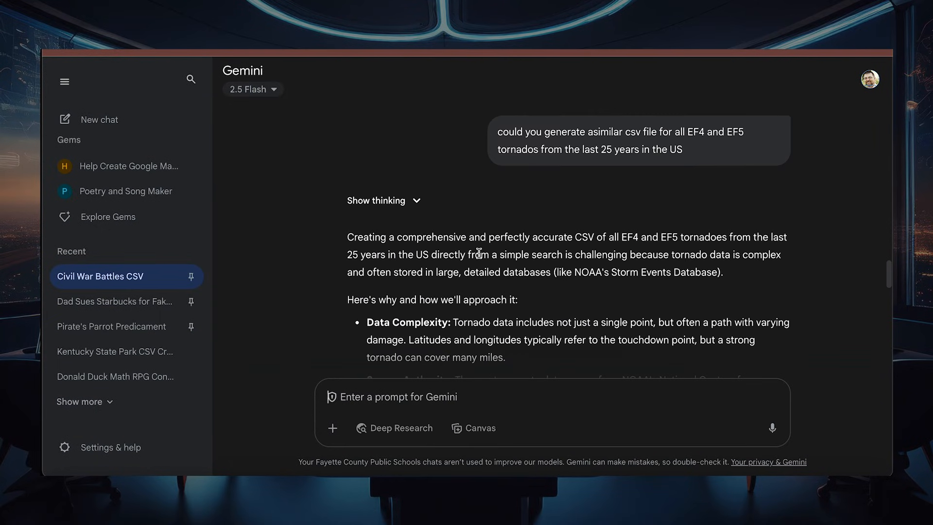
pyautogui.scroll(-3)
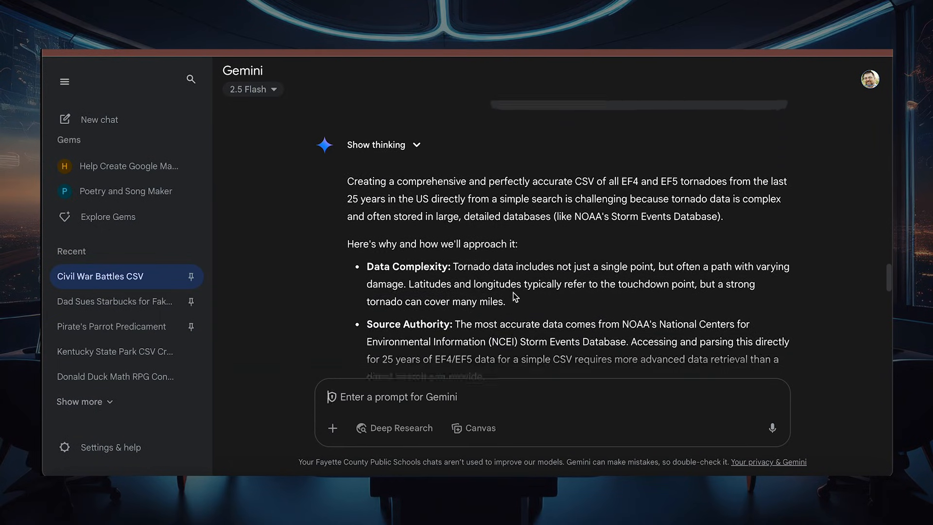
pyautogui.scroll(-3)
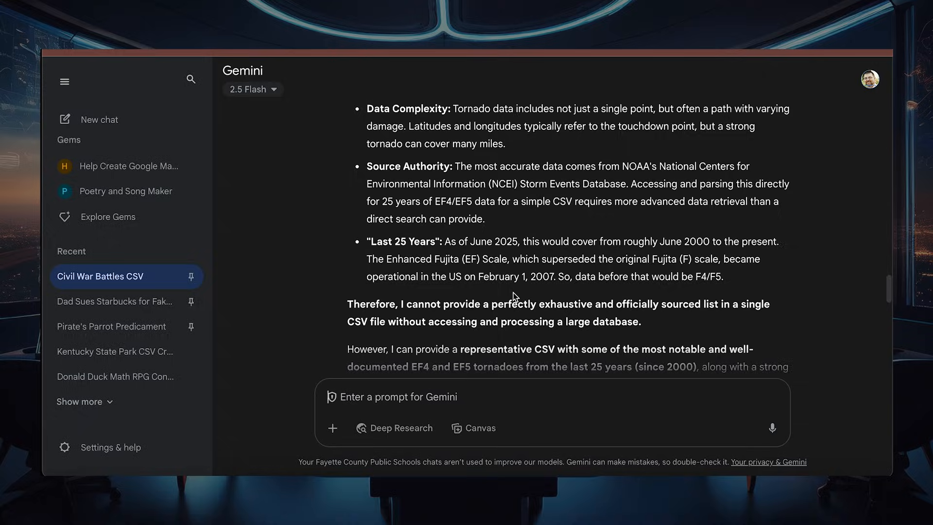
pyautogui.scroll(-3)
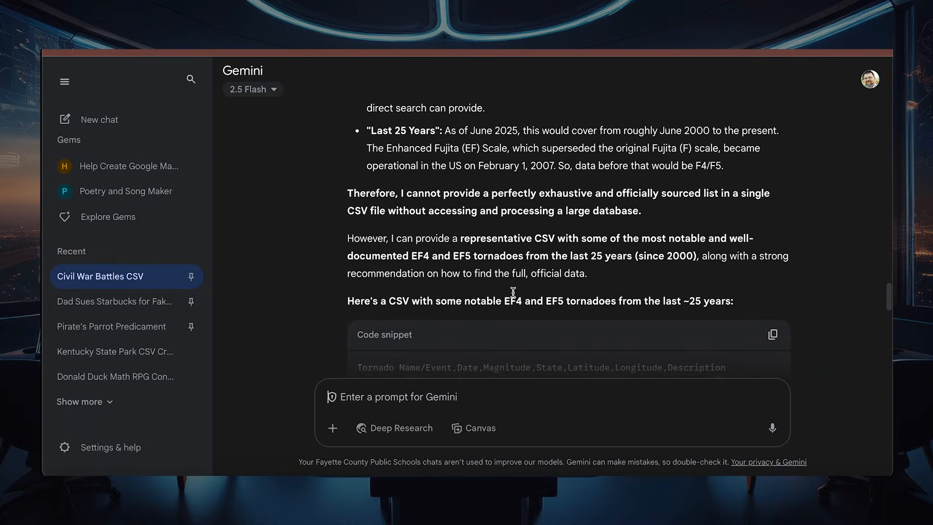
pyautogui.scroll(-3)
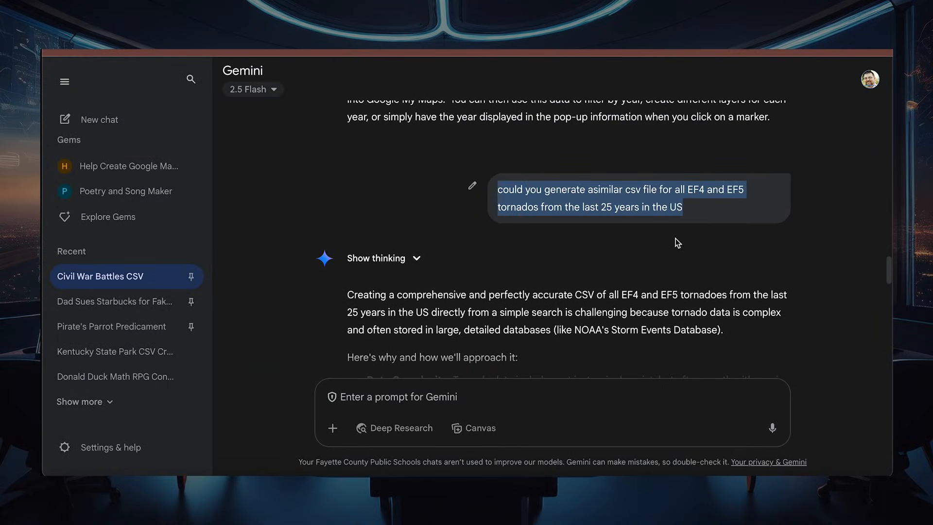
pyautogui.moveTo(137, 212)
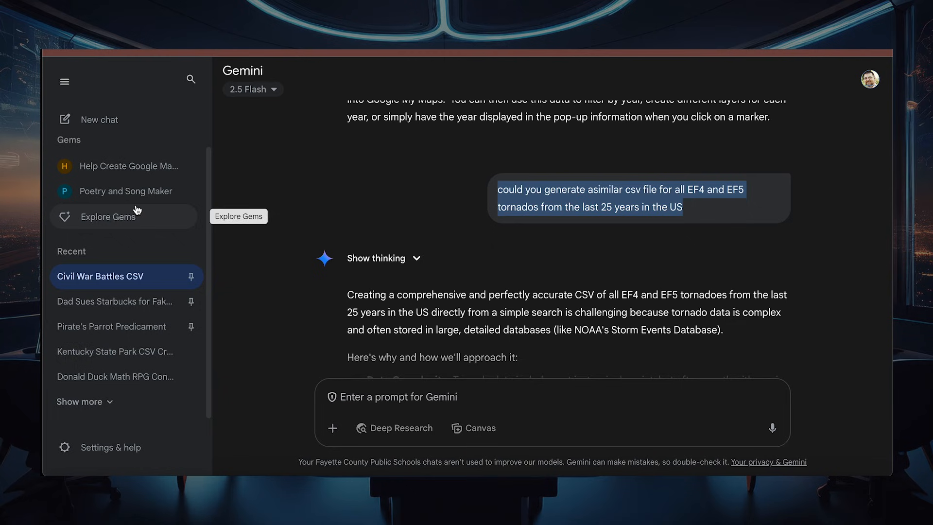